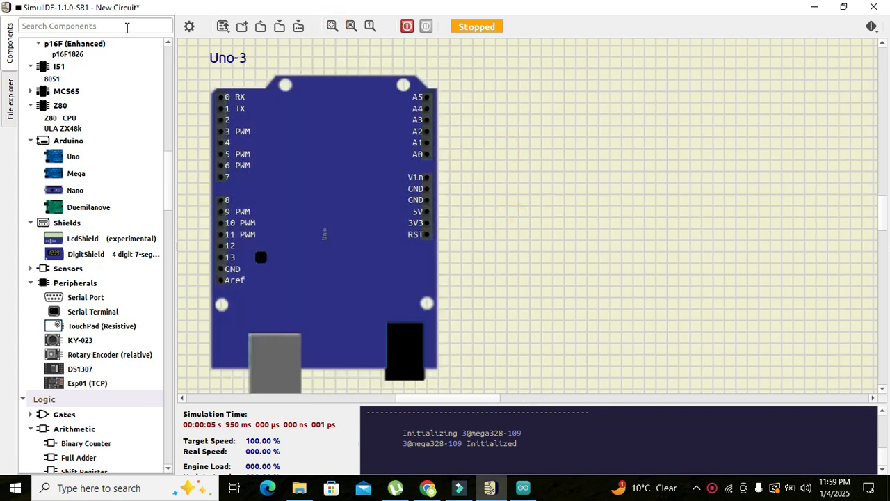
- Place a Servo Motor from the Components panel onto the canvas beside the Uno
{"action": "left_click", "coordinate": [30, 92]}
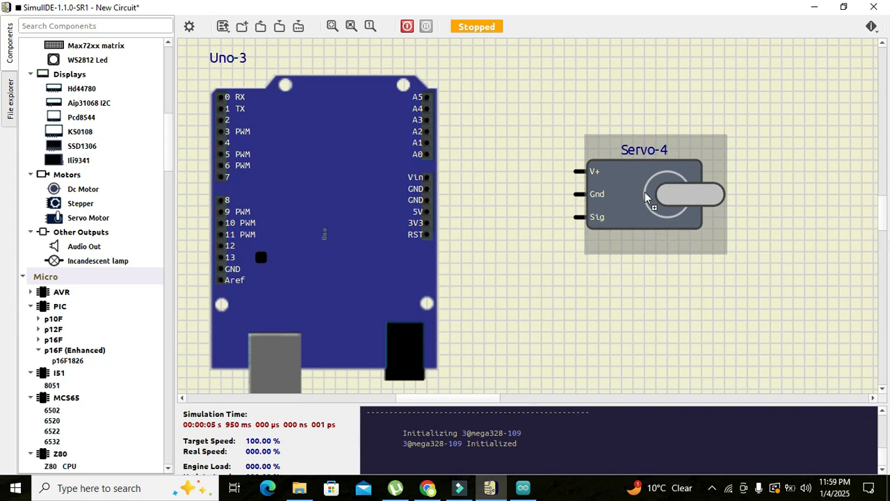
- Move the servo so it aligns with the Uno's right-hand pin header
{"action": "left_click_drag", "start_coordinate": [647, 195], "coordinate": [639, 188]}
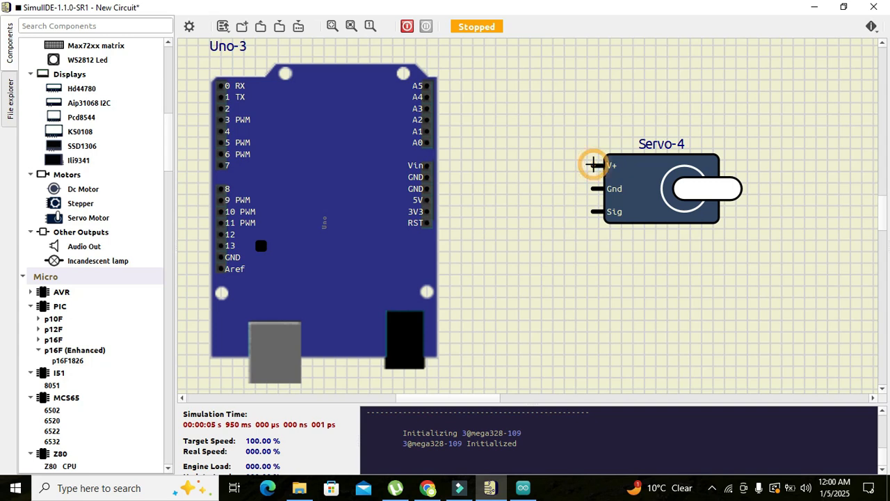
- Wire the servo's V+, Gnd and Sig pins to the Uno's 5V, GND and pin 9
{"action": "left_click_drag", "start_coordinate": [595, 164], "coordinate": [490, 209]}
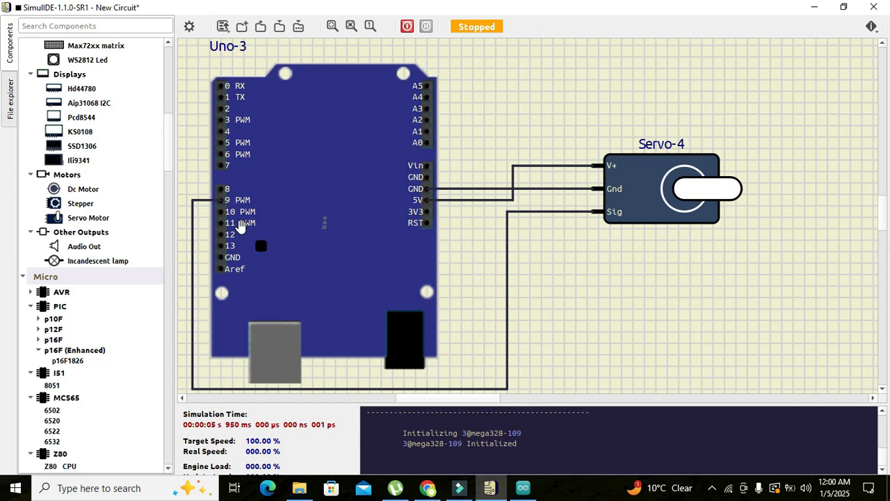
{"action": "mouse_move", "coordinate": [224, 208]}
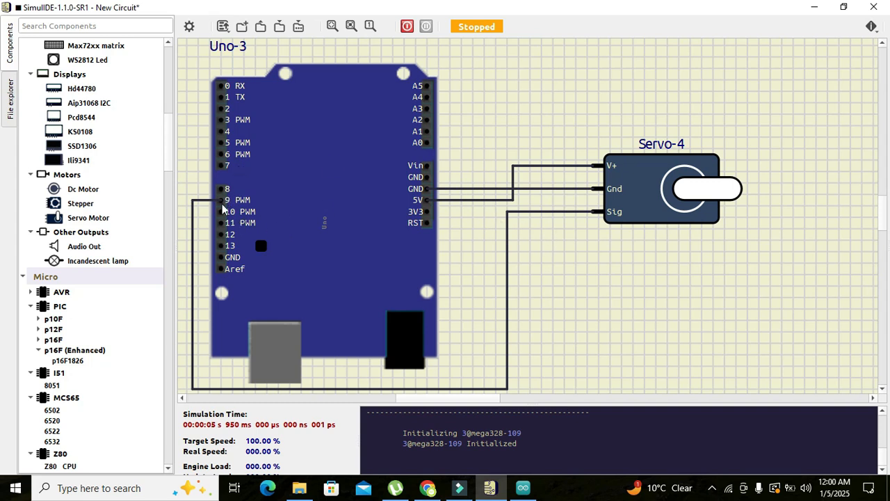
{"action": "mouse_move", "coordinate": [199, 219]}
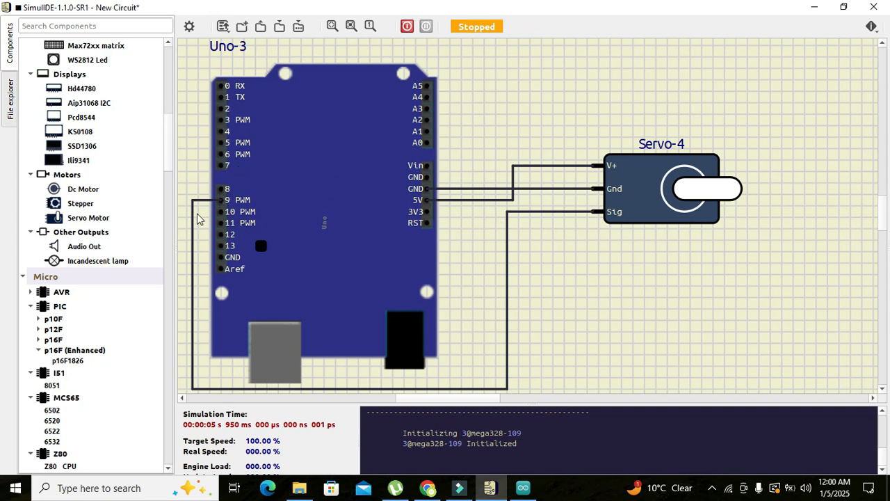
{"action": "mouse_move", "coordinate": [544, 247]}
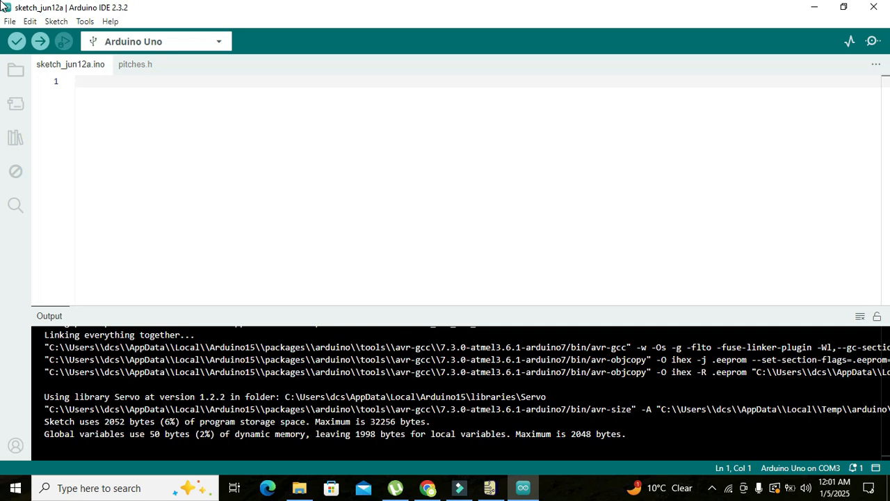
- Add #include<Servo.h> at the top of the sketch
{"action": "type", "text": "#incl"}
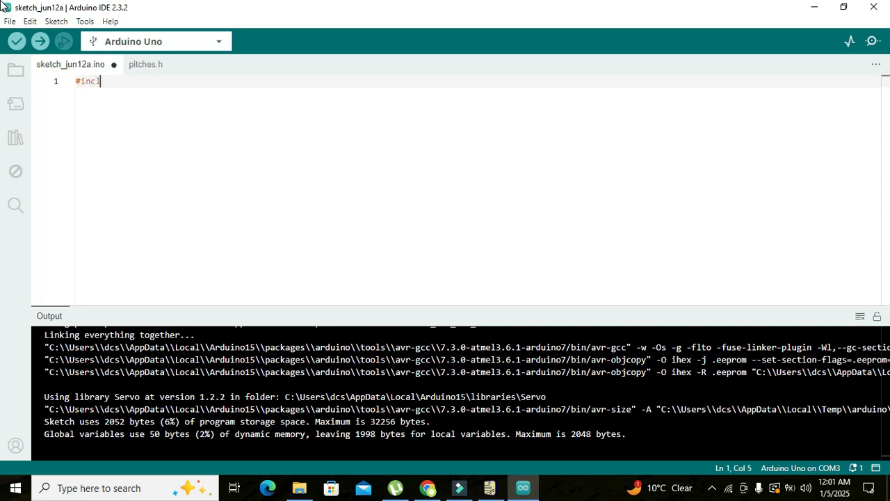
{"action": "type", "text": "ude<>"}
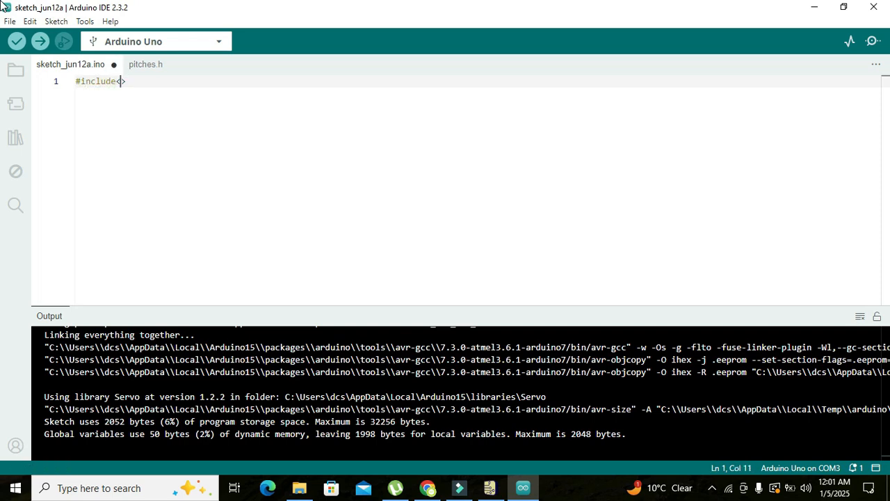
{"action": "type", "text": "Servo.h"}
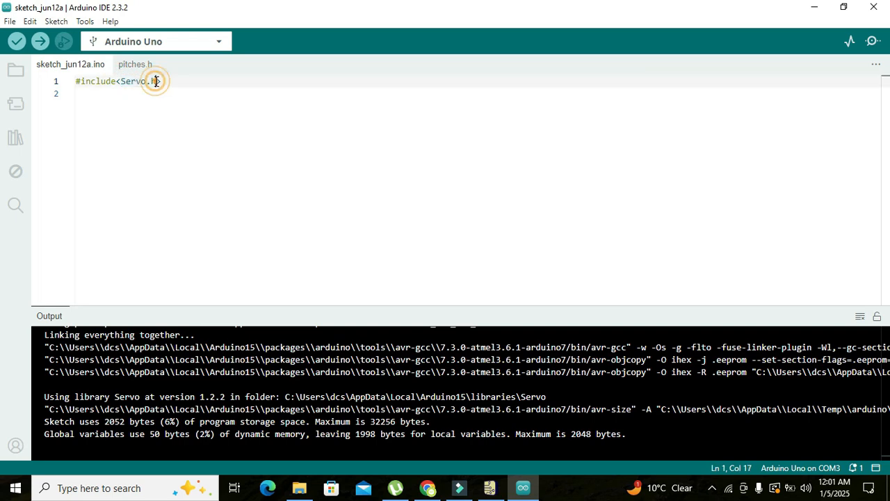
{"action": "double_click", "coordinate": [132, 80]}
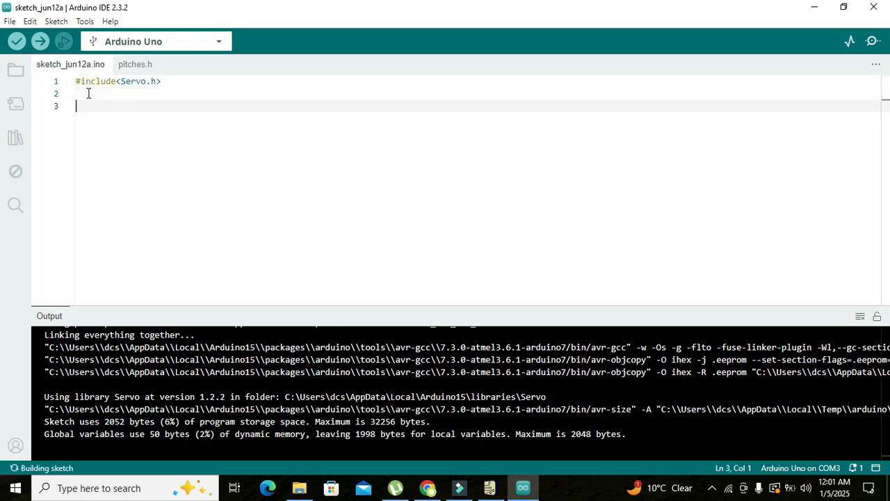
- Declare a Servo object named my_servo below the include
{"action": "type", "text": "Servo m"}
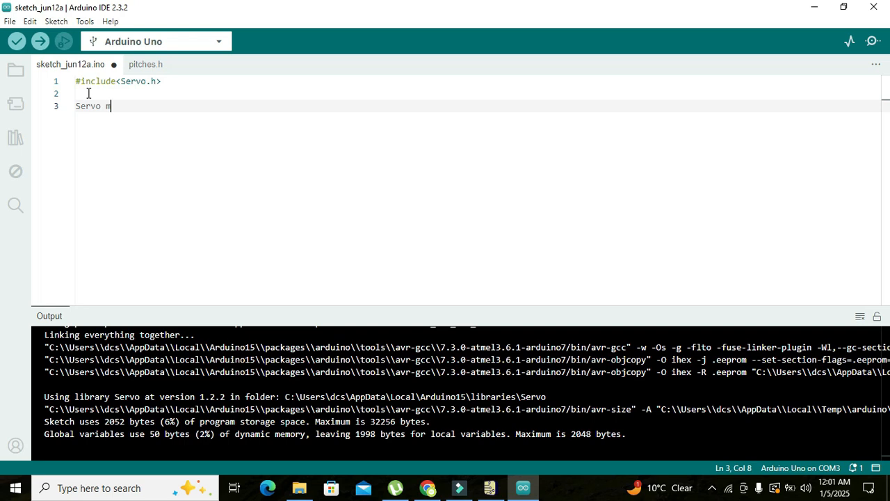
{"action": "type", "text": "y_serv"}
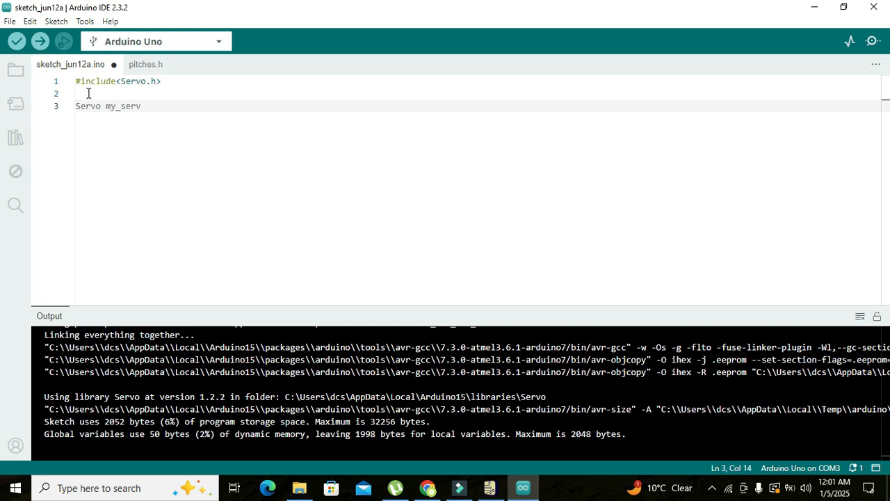
{"action": "type", "text": "o;"}
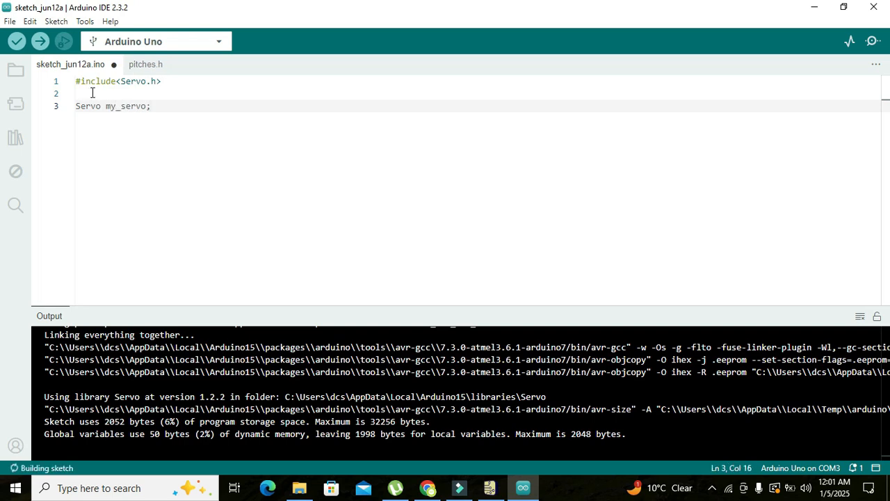
{"action": "double_click", "coordinate": [128, 106]}
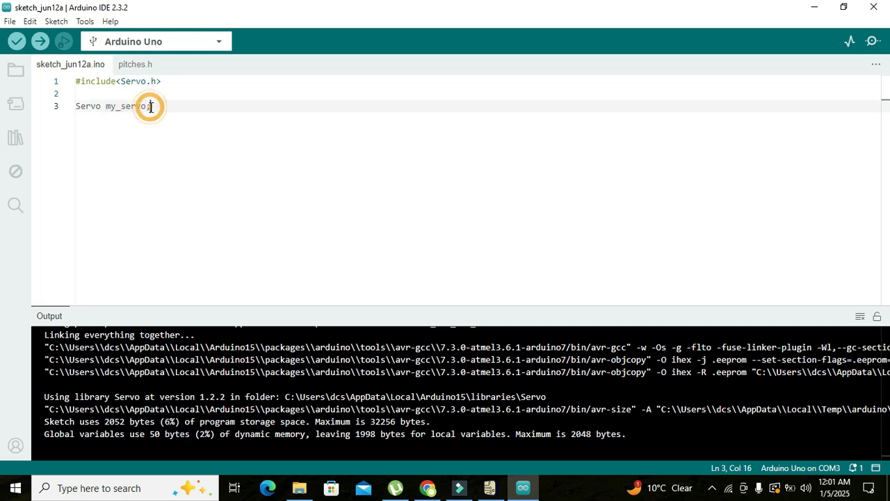
- Write setup() attaching my_servo to pin 9 with 600 and 2300 pulse limits
{"action": "type", "text": "void setu"}
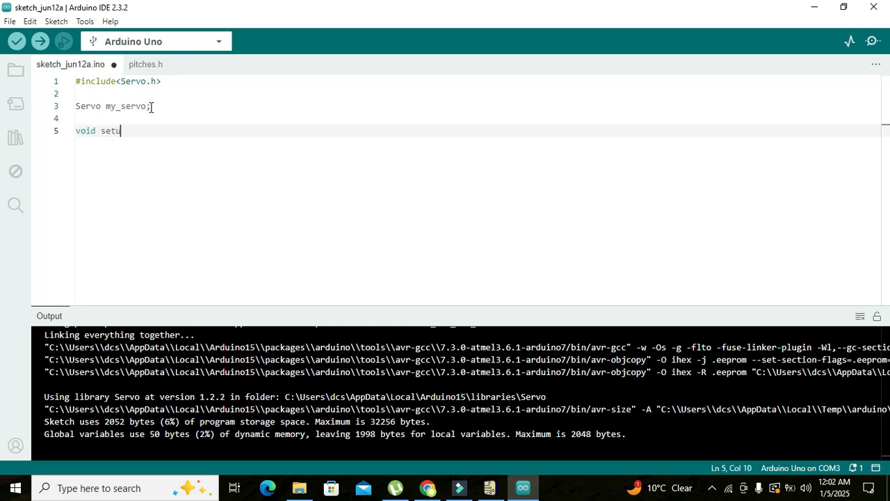
{"action": "type", "text": "p()"}
{"action": "type", "text": "{"}
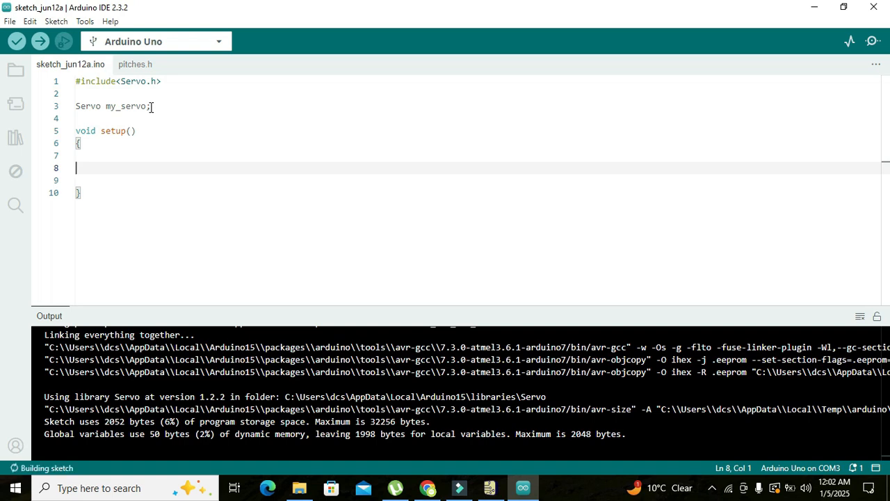
{"action": "type", "text": "my_serv"}
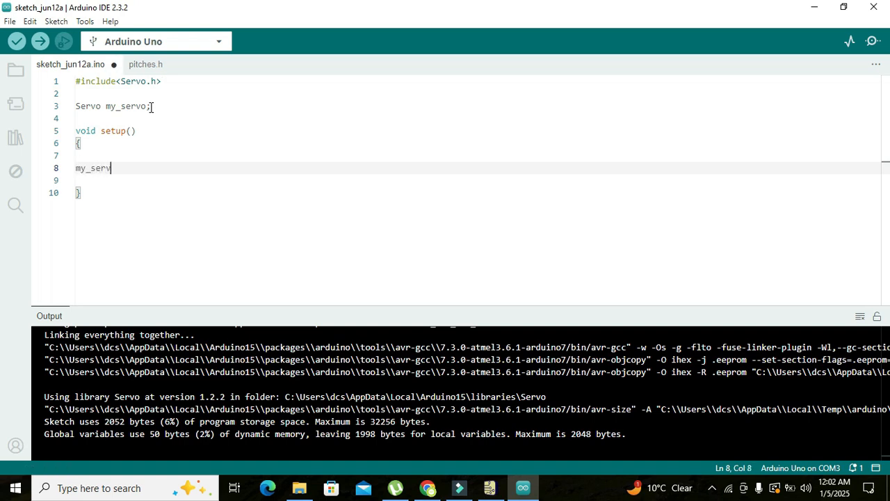
{"action": "type", "text": "o"}
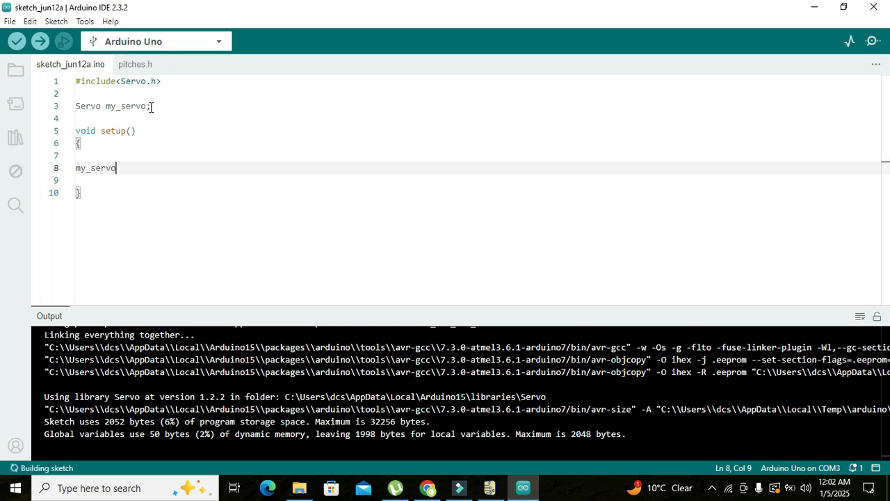
{"action": "type", "text": ".attach"}
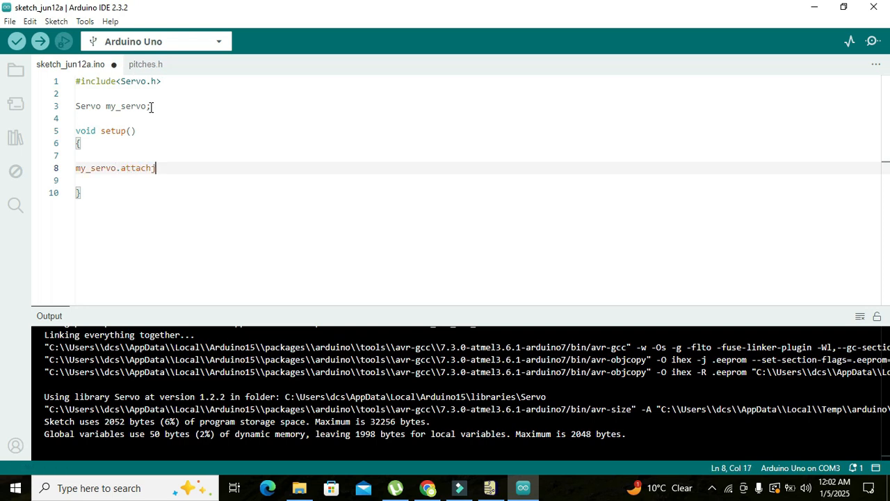
{"action": "type", "text": "();"}
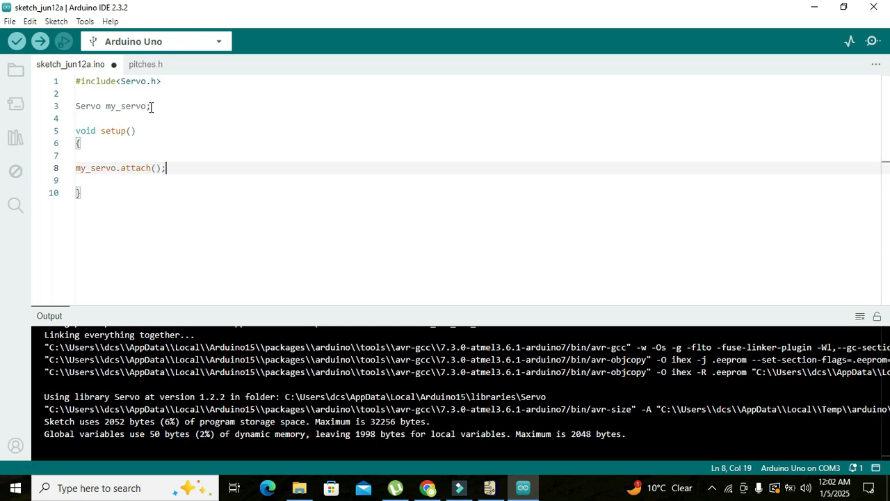
{"action": "type", "text": "9"}
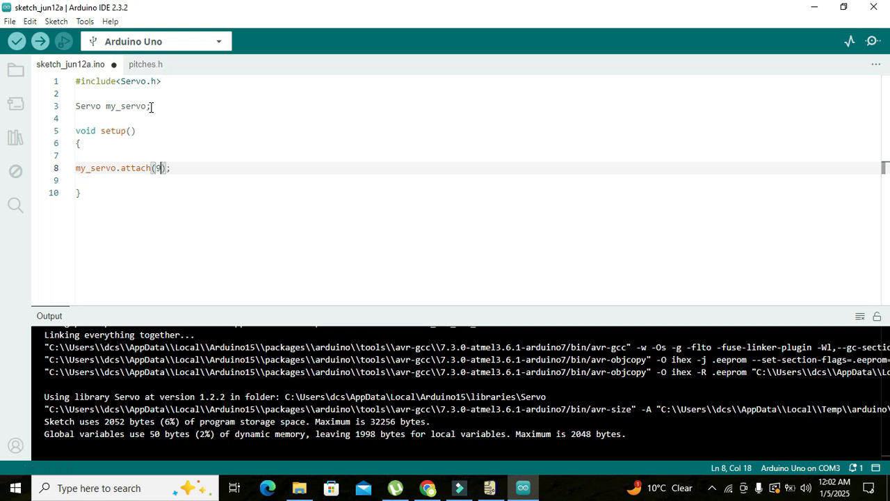
{"action": "type", "text": ","}
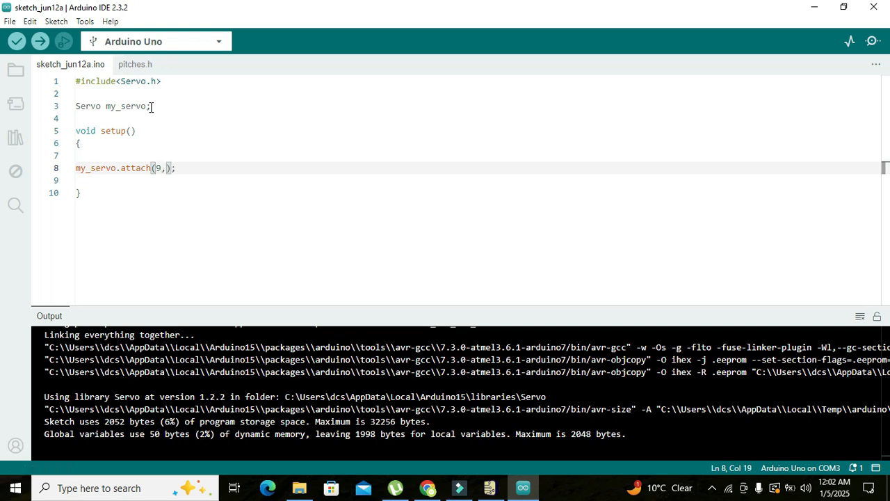
{"action": "type", "text": "600,2300"}
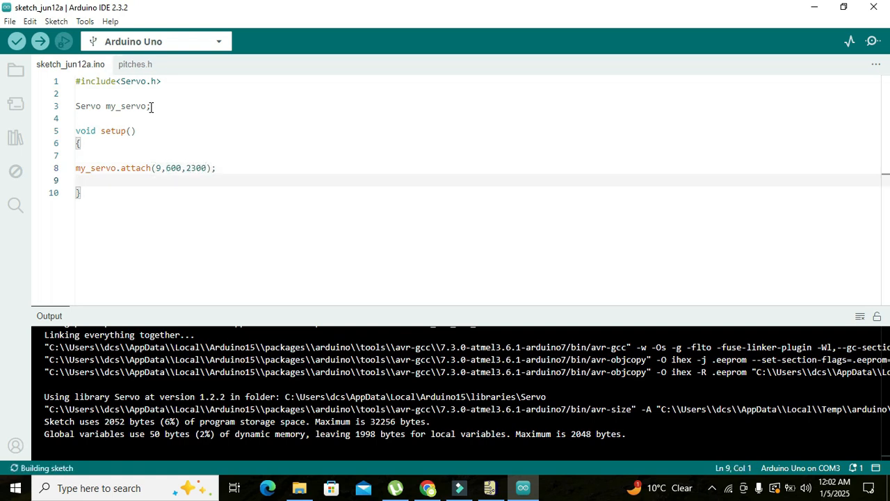
{"action": "key", "text": "Enter"}
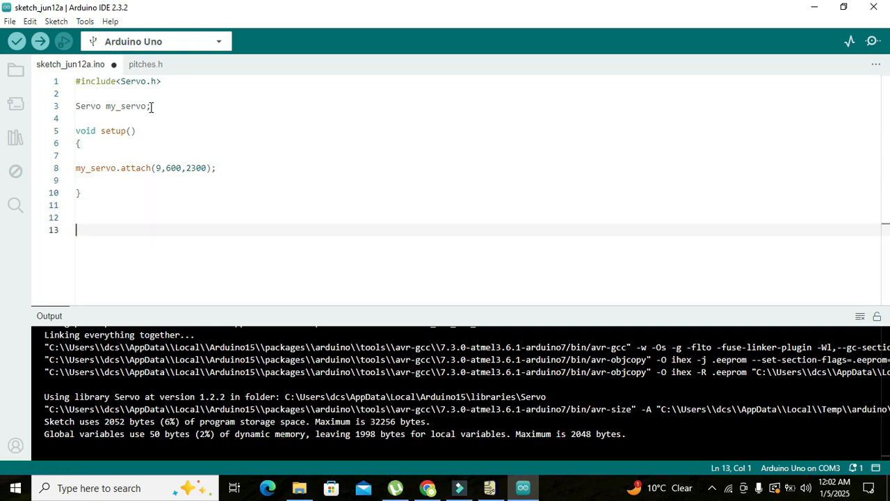
- Write loop() starting with my_servo.write(0)
{"action": "type", "text": "void"}
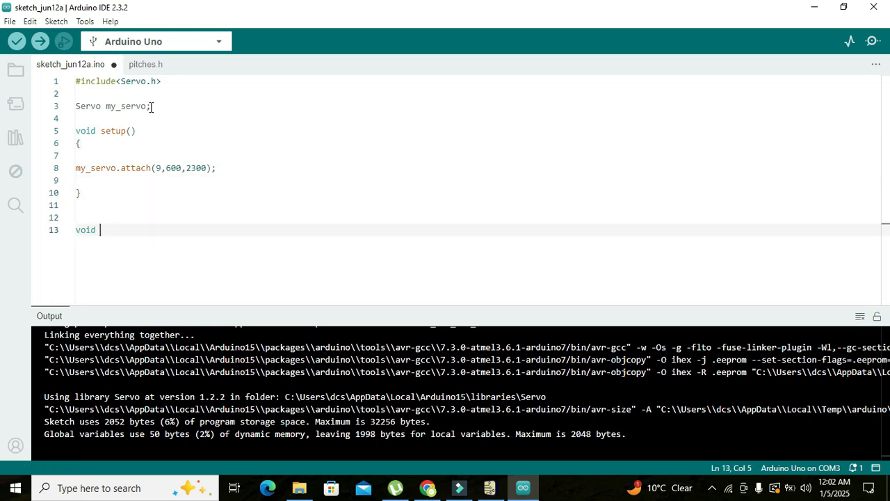
{"action": "type", "text": "loop()"}
{"action": "type", "text": "{}"}
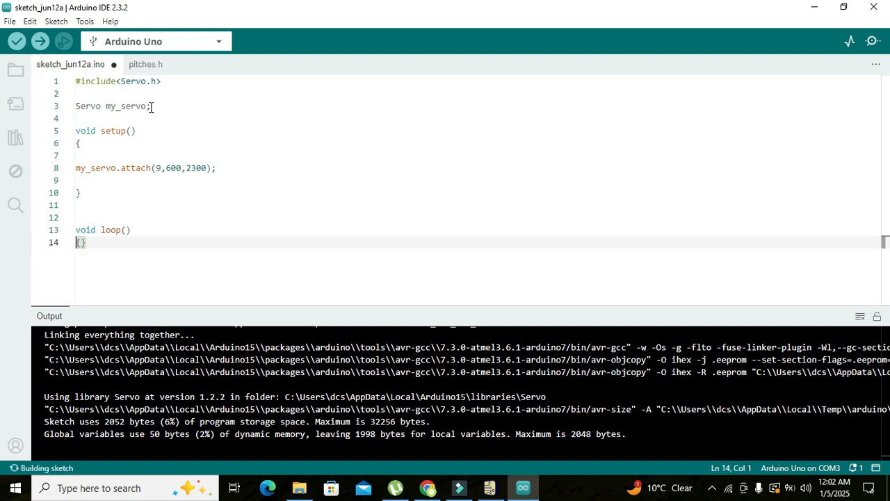
{"action": "key", "text": "Enter"}
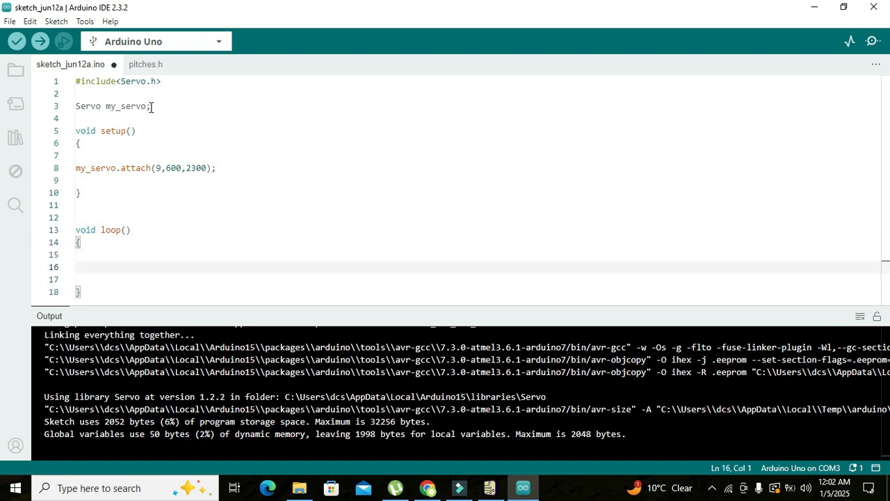
{"action": "type", "text": "s"}
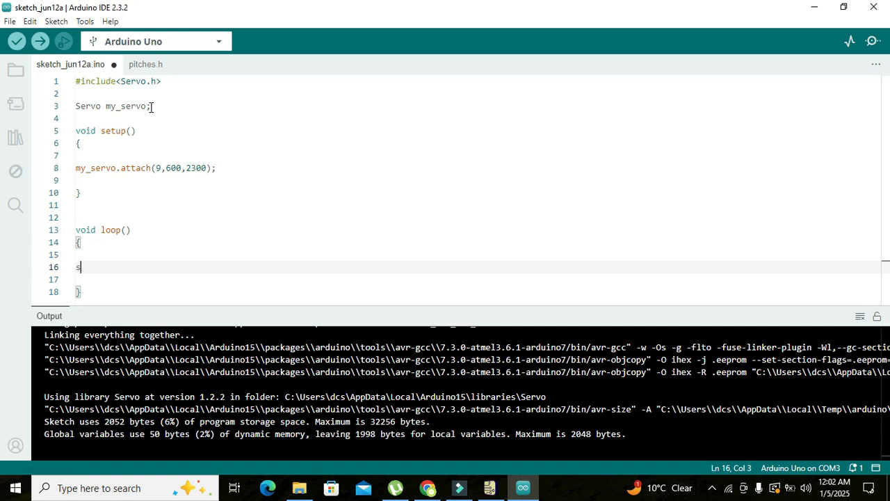
{"action": "type", "text": "my_"}
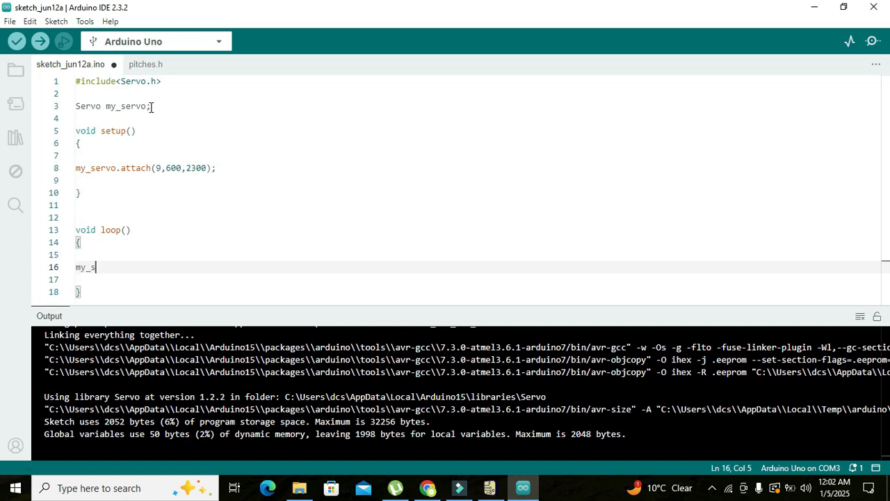
{"action": "type", "text": "ervo."}
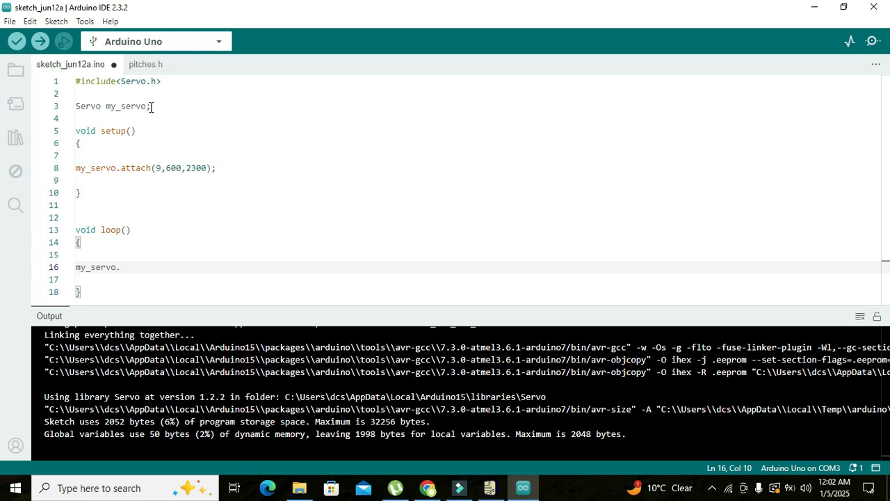
{"action": "type", "text": "write();"}
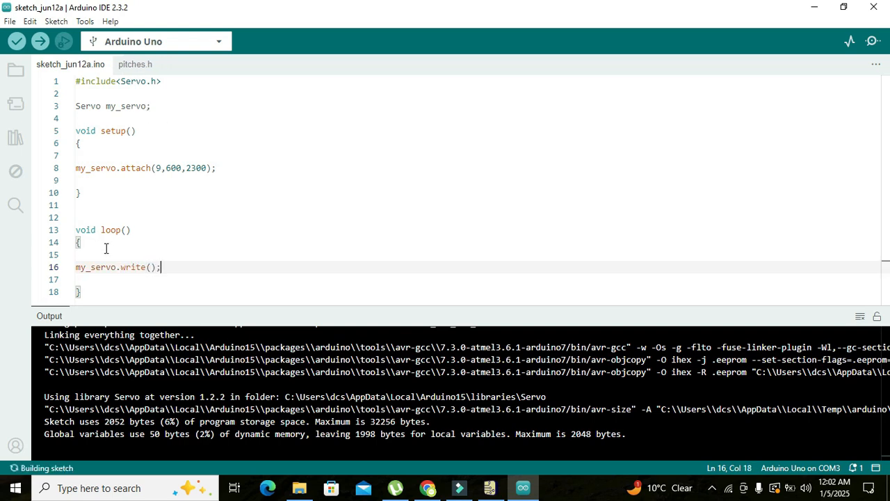
{"action": "double_click", "coordinate": [132, 267]}
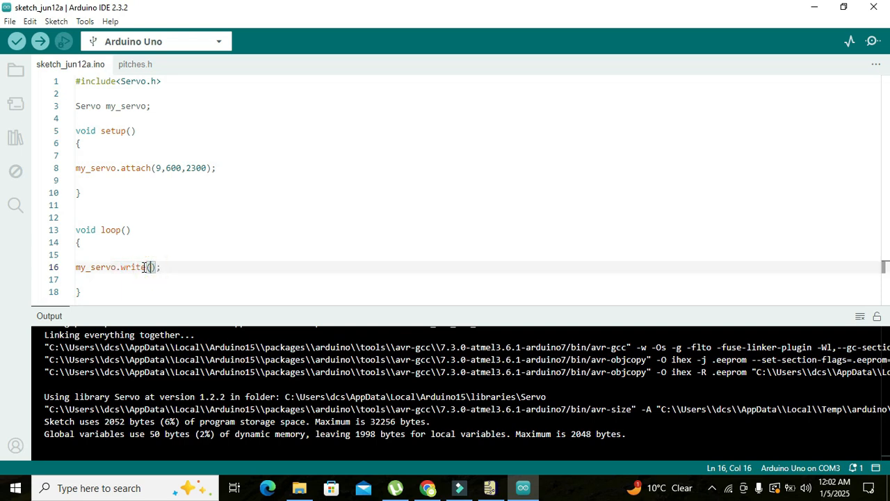
{"action": "type", "text": "0"}
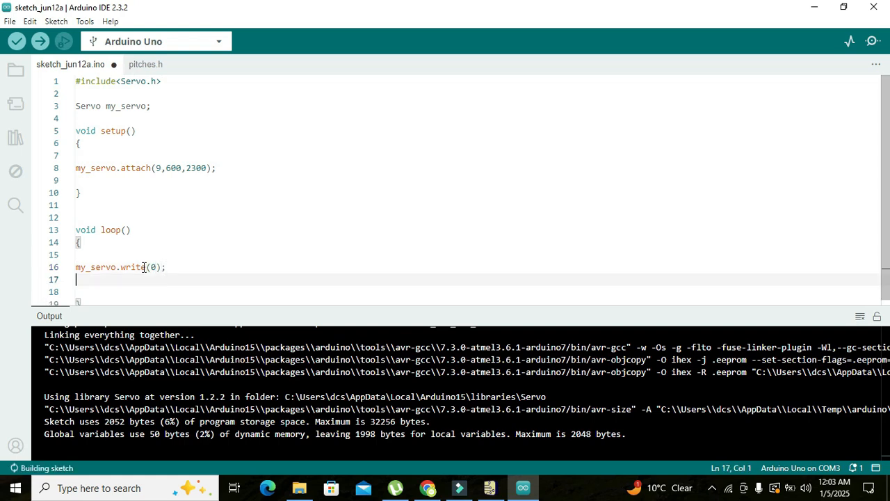
- Add delay(1000), my_servo(30) and another delay(1000), then compile the sketch
{"action": "type", "text": "delay()"}
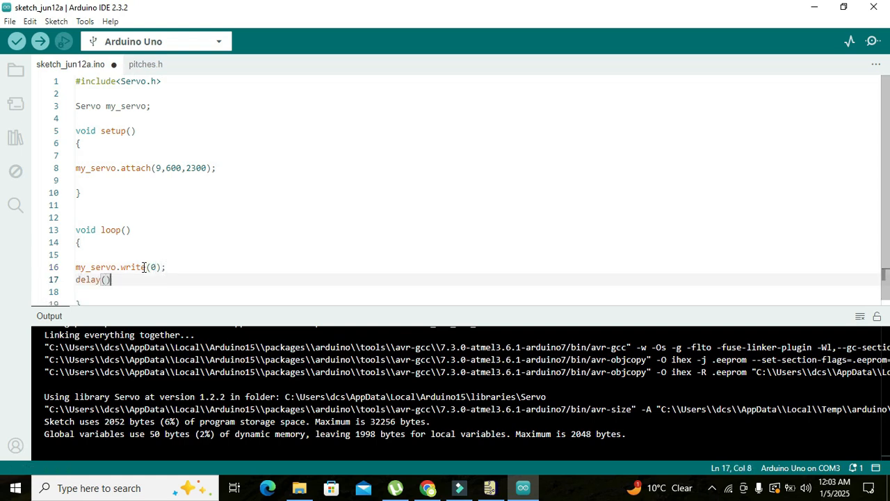
{"action": "type", "text": "1000"}
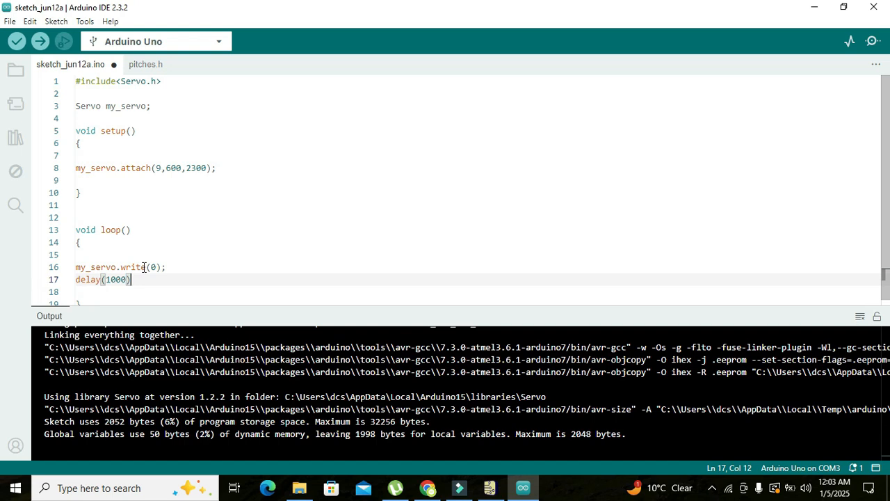
{"action": "type", "text": "my"}
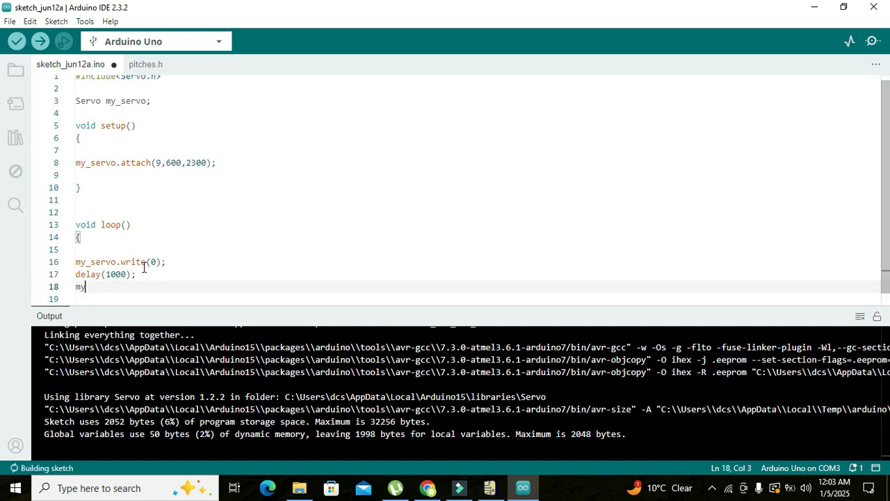
{"action": "type", "text": "_servo("}
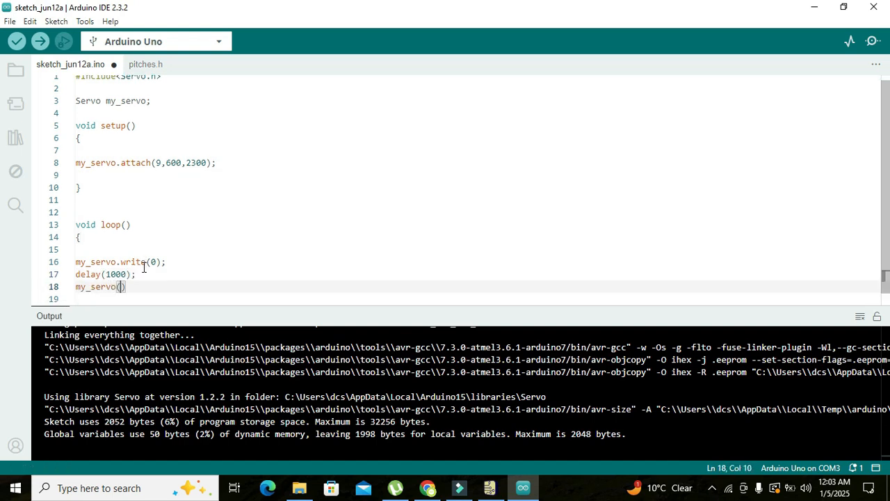
{"action": "type", "text": ";"}
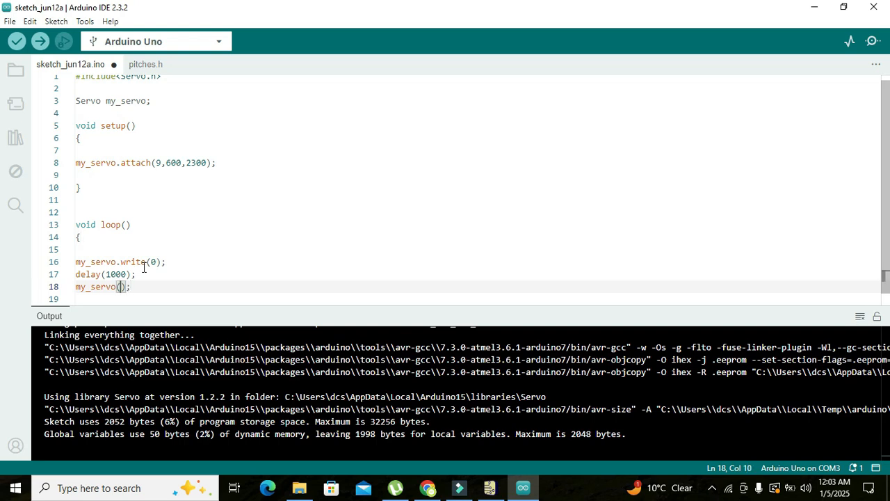
{"action": "left_click", "coordinate": [17, 41]}
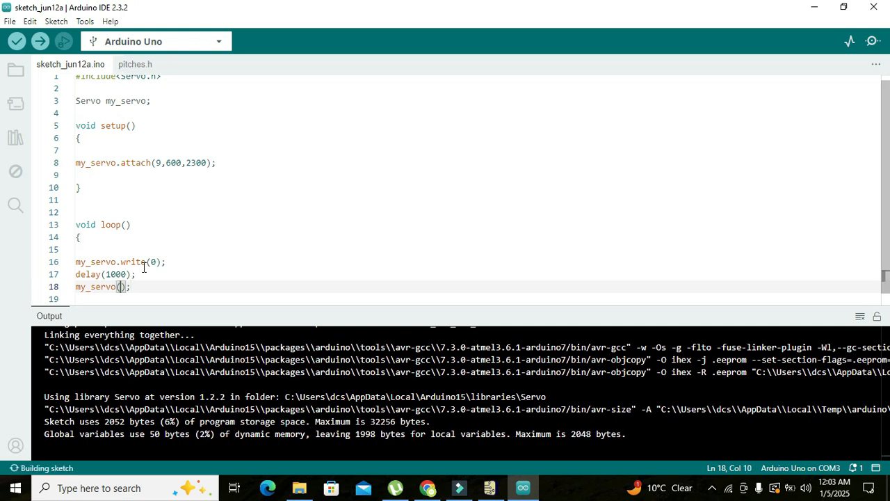
{"action": "type", "text": "30"}
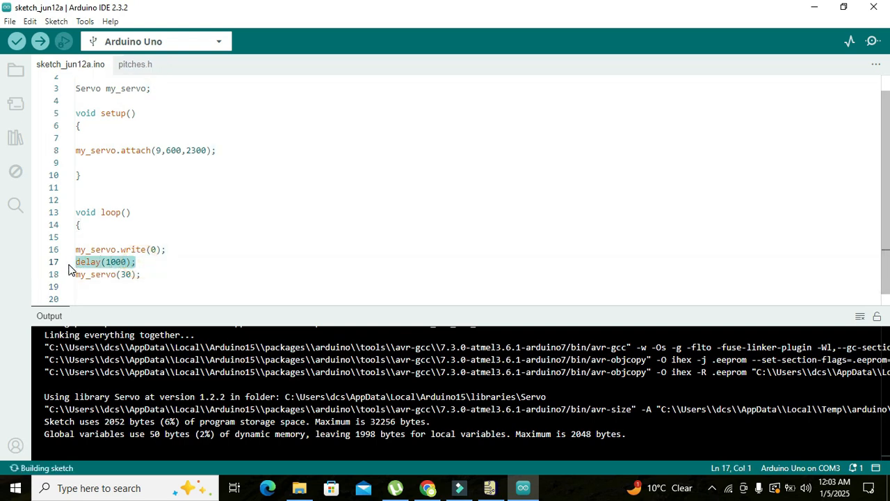
{"action": "type", "text": "delay(1000);"}
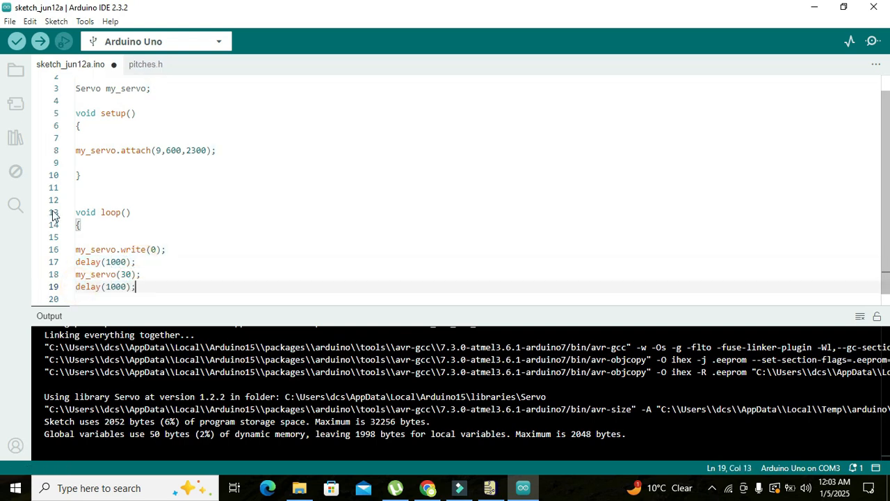
{"action": "left_click", "coordinate": [17, 42]}
{"action": "type", "text": ".write"}
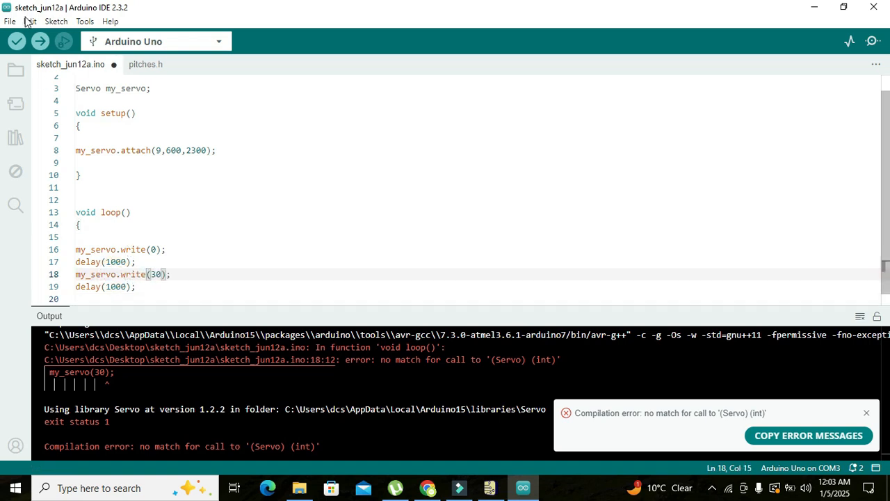
- Compile the corrected sketch with my_servo.write(30)
{"action": "left_click", "coordinate": [16, 42]}
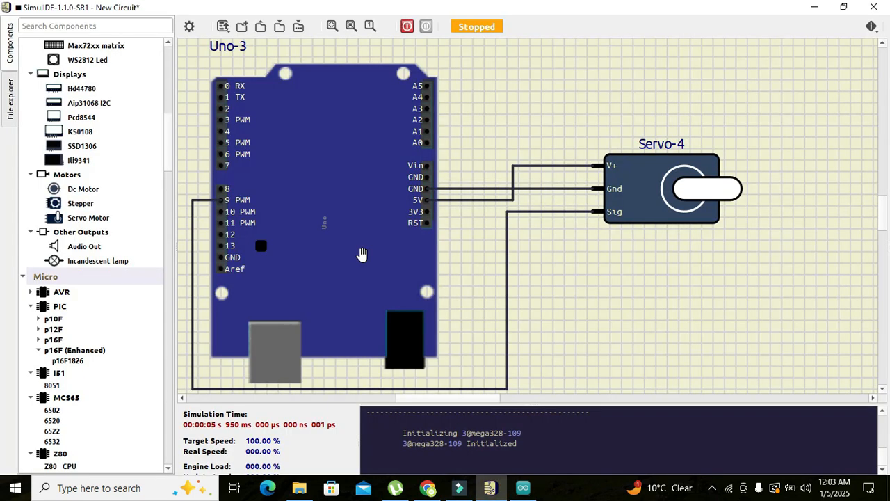
- Load sketch_jun12a.ino.hex as firmware onto the Uno's mega328
{"action": "right_click", "coordinate": [361, 253]}
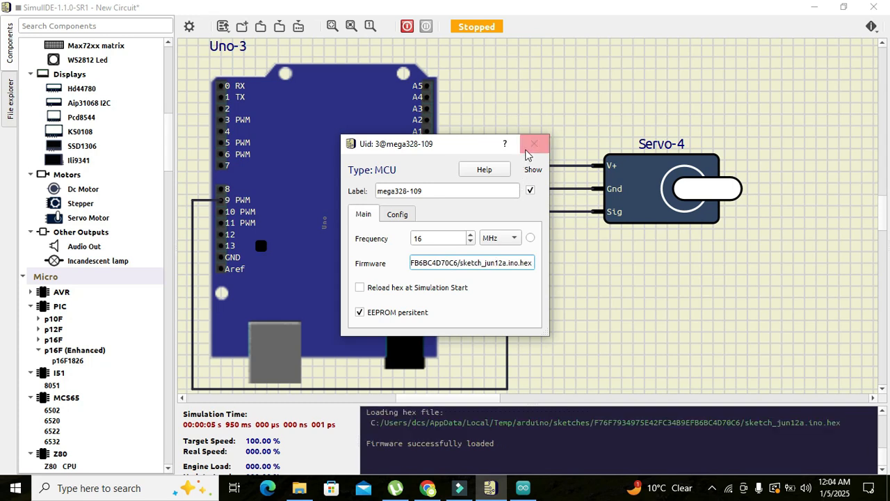
{"action": "left_click", "coordinate": [534, 144]}
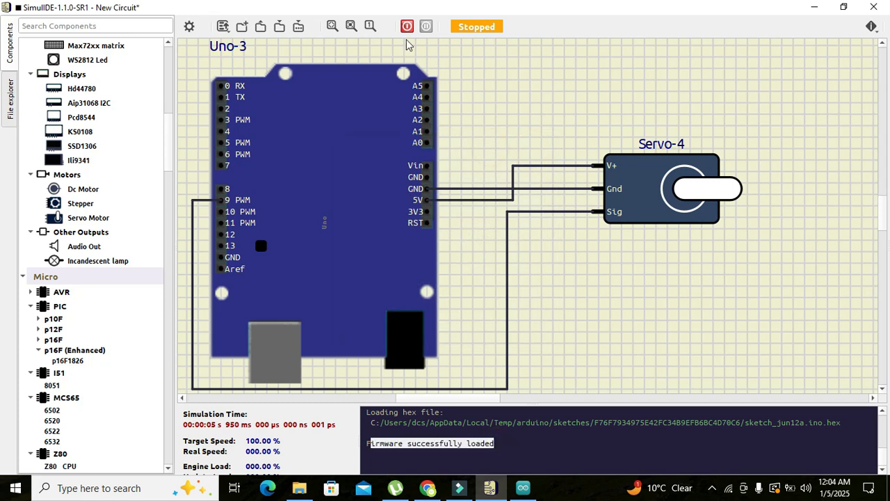
- Run the simulation so the servo arm swings, then stop it
{"action": "left_click", "coordinate": [406, 26]}
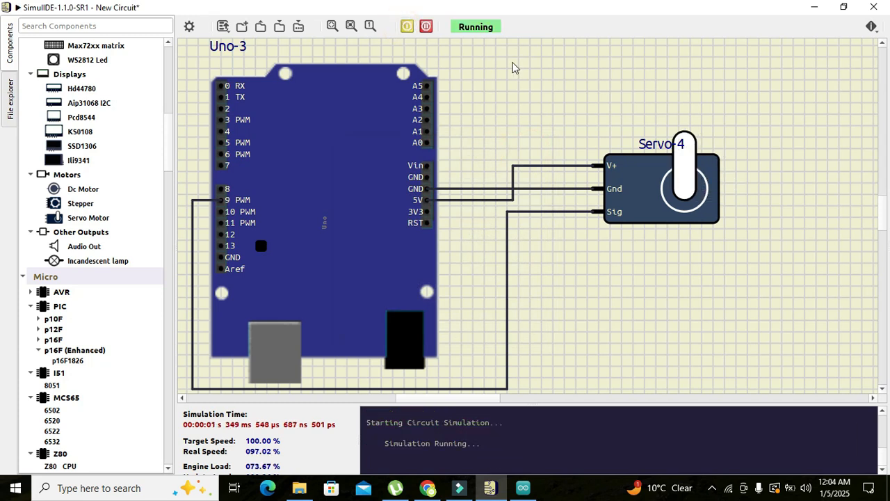
{"action": "mouse_move", "coordinate": [477, 60]}
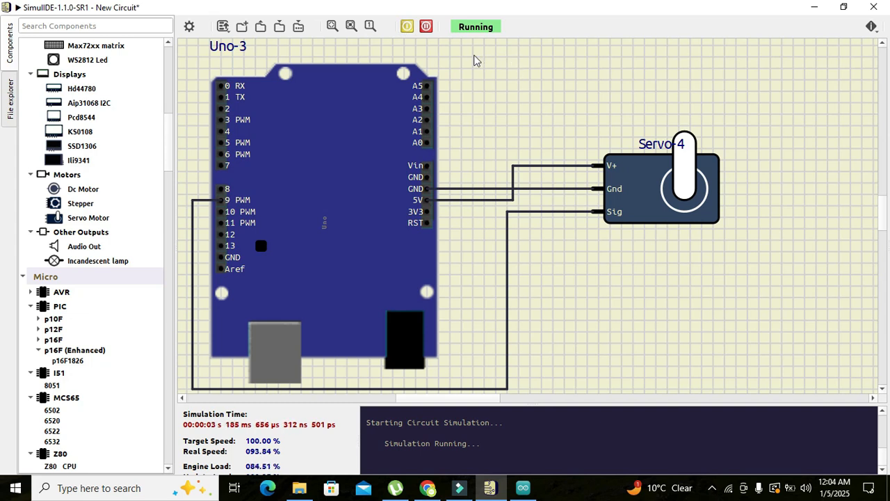
{"action": "left_click", "coordinate": [406, 26]}
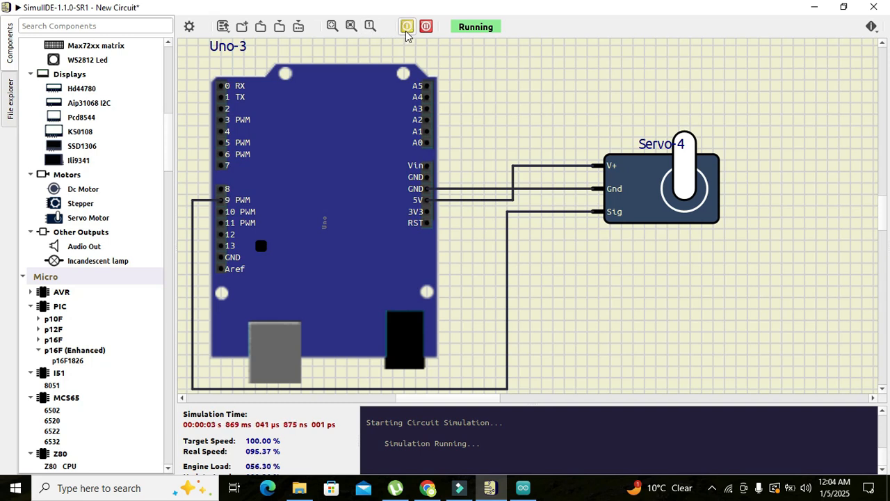
{"action": "left_click", "coordinate": [523, 486]}
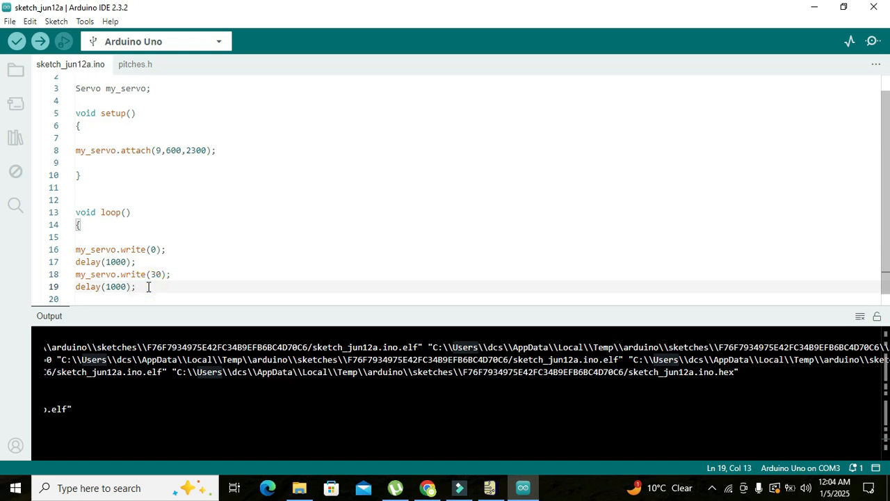
- Change the second servo angle to 50, recompile, and return to SimulIDE
{"action": "left_click", "coordinate": [156, 274]}
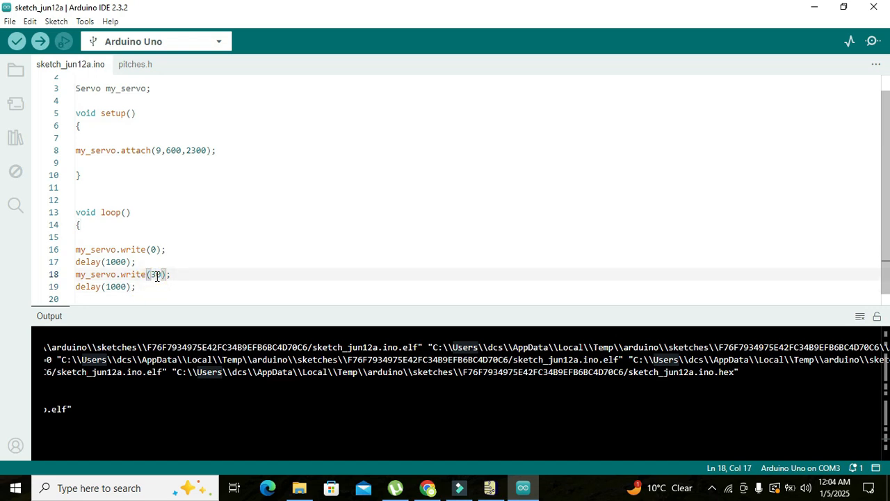
{"action": "left_click", "coordinate": [17, 41]}
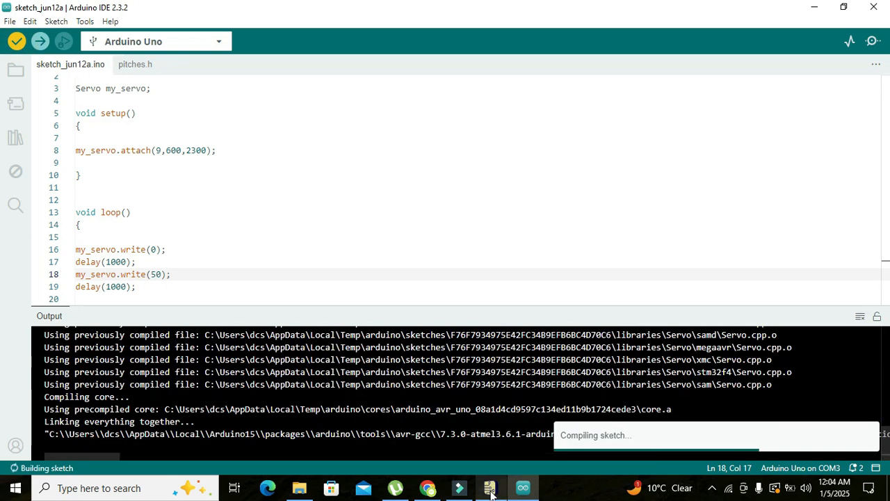
{"action": "left_click", "coordinate": [490, 487]}
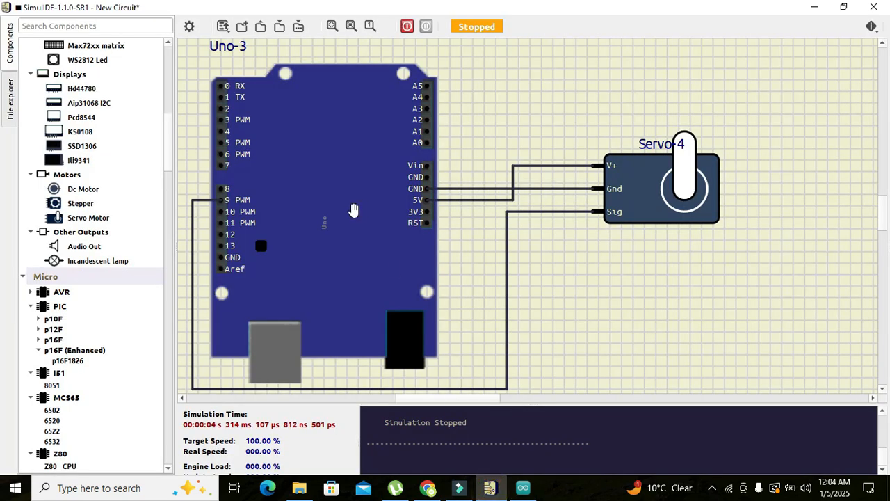
- Reload the Uno's 50-degree firmware, run and stop the simulation, then change the second angle to 100
{"action": "double_click", "coordinate": [322, 208]}
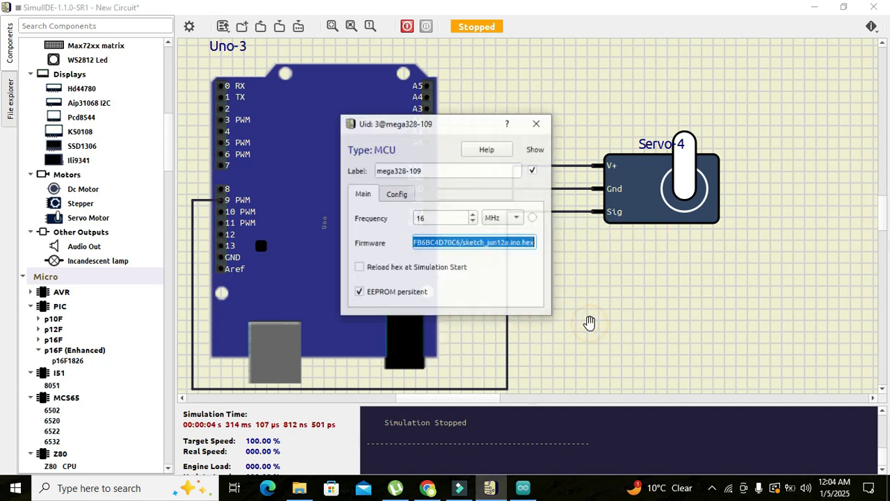
{"action": "left_click", "coordinate": [406, 27]}
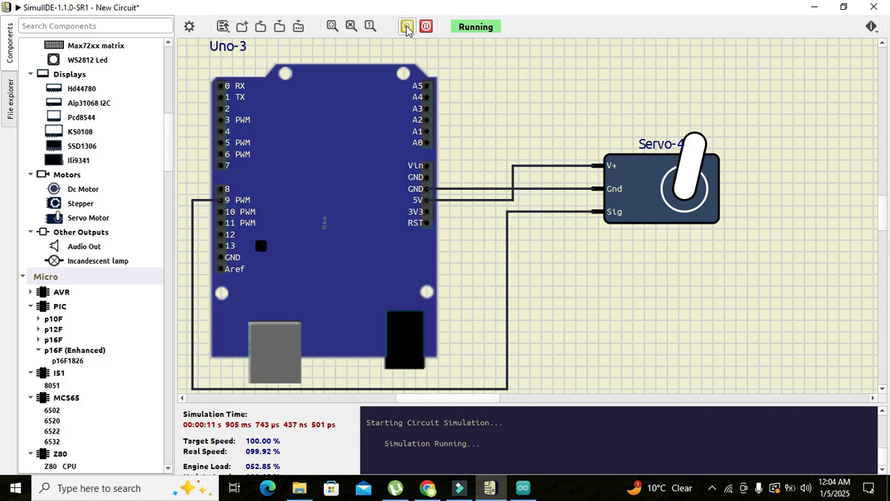
{"action": "left_click", "coordinate": [523, 487]}
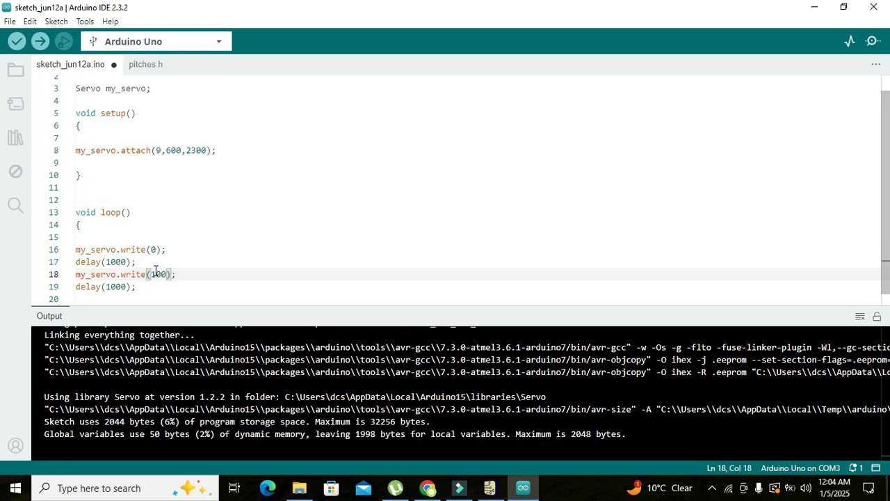
{"action": "left_click", "coordinate": [17, 42]}
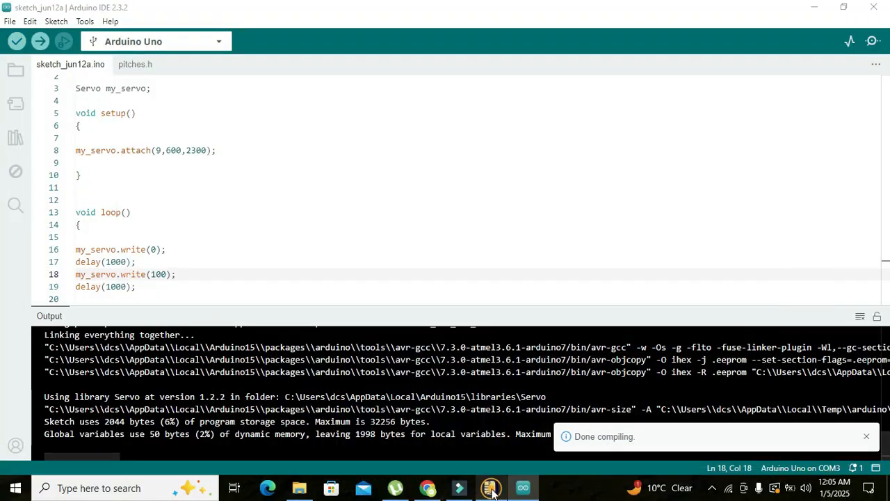
- Reload the recompiled 100-degree firmware on the Uno and run the servo sweep
{"action": "left_click", "coordinate": [489, 487]}
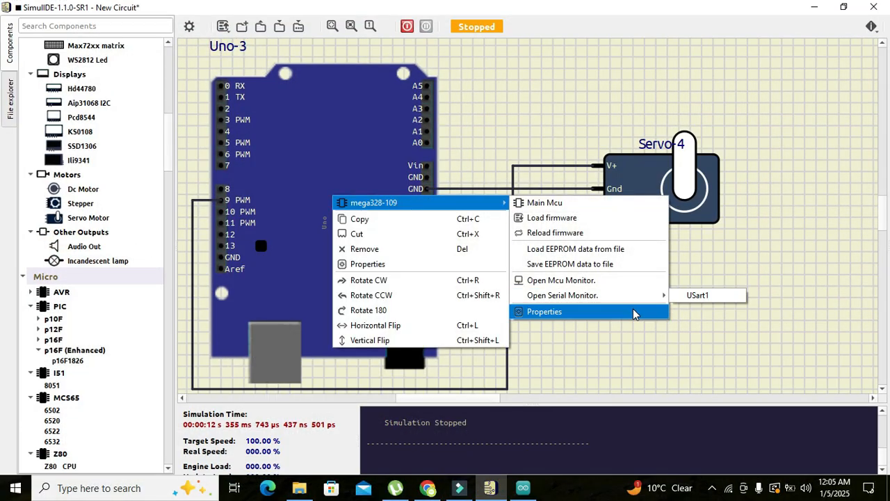
{"action": "left_click", "coordinate": [544, 312]}
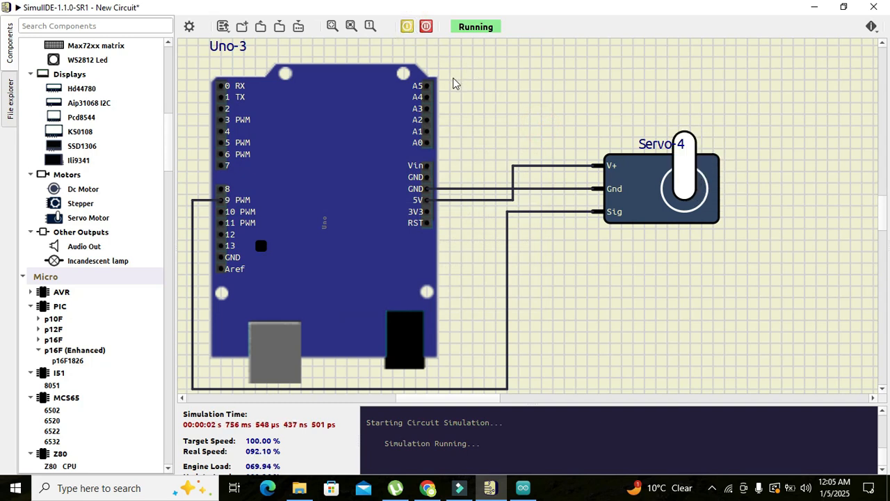
{"action": "mouse_move", "coordinate": [445, 72]}
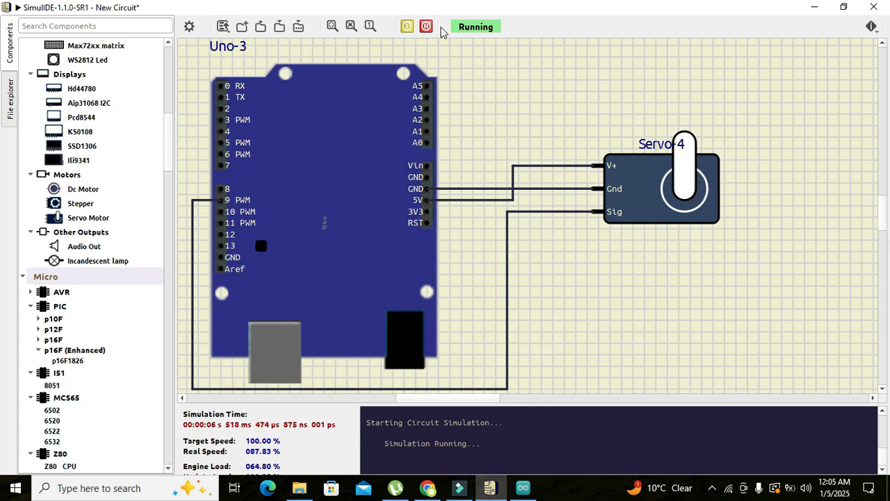
{"action": "mouse_move", "coordinate": [498, 147]}
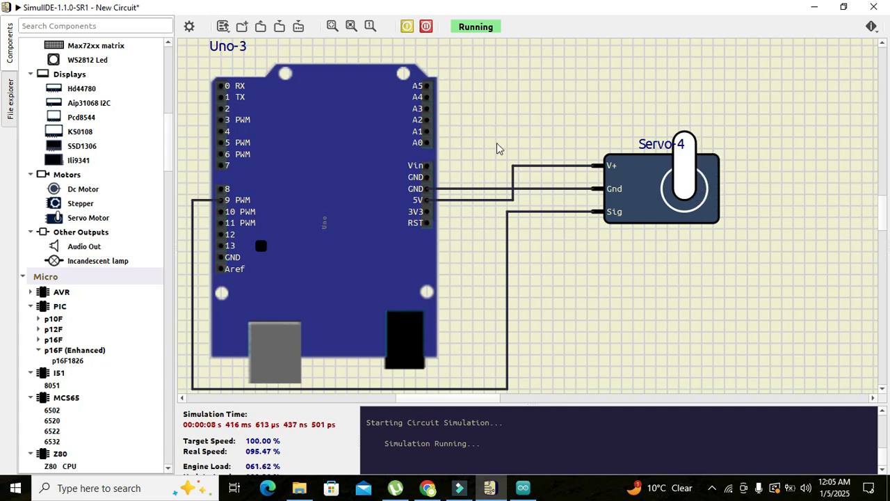